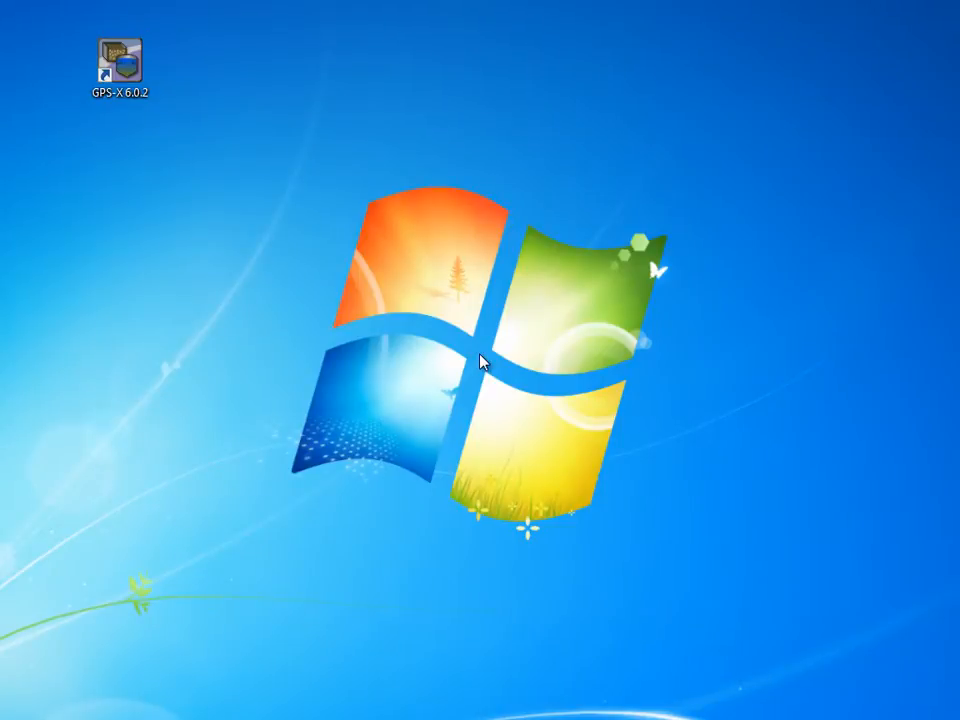
Step: Launch GPS-X 6.0.2 and dismiss the missing-keycode notice so it opens in demo mode
click(118, 58)
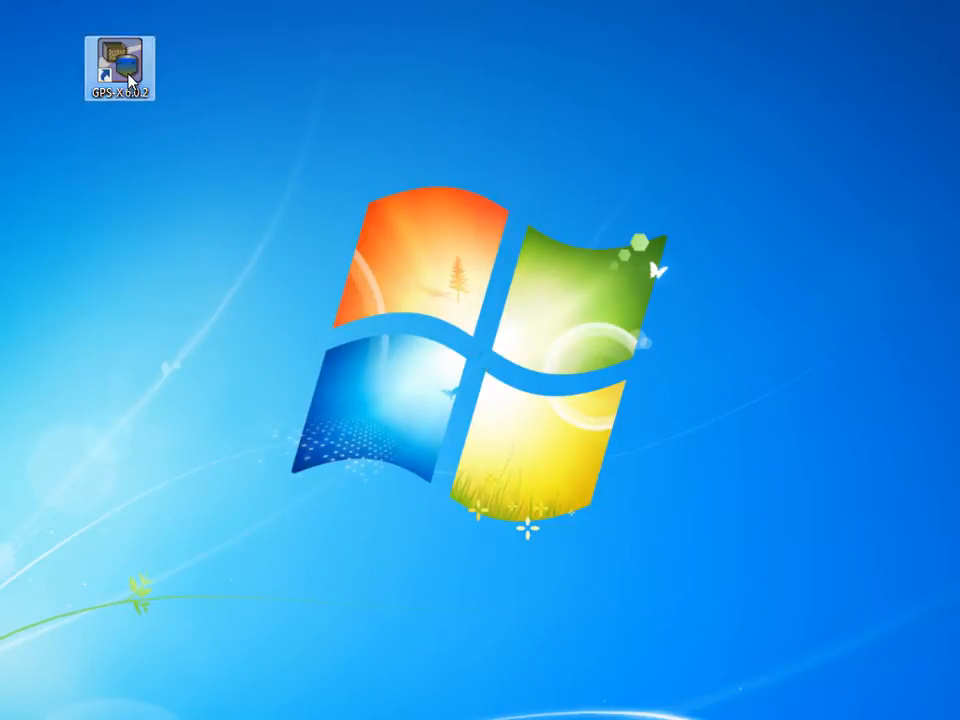
double_click(114, 58)
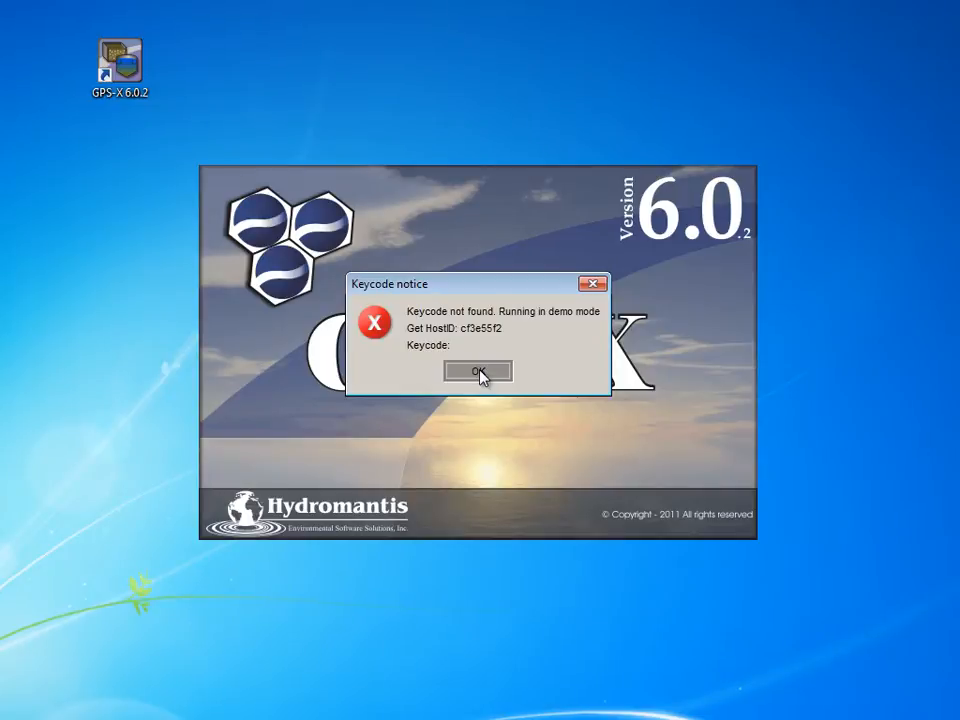
click(477, 371)
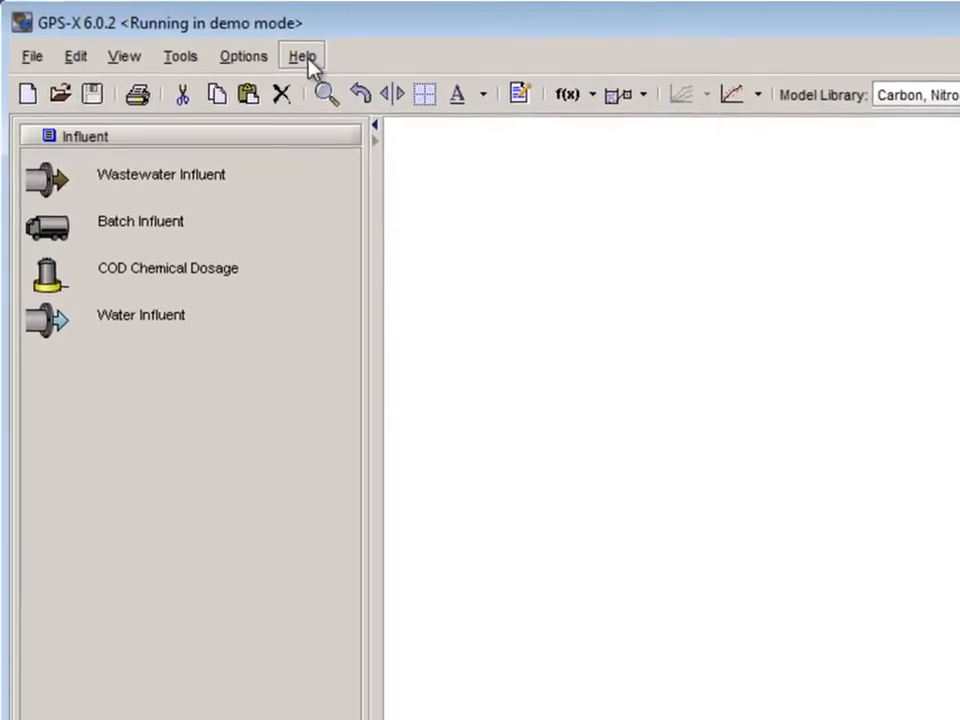
Step: Open the Help > Keycode manager and start a blank new keycode entry
click(303, 56)
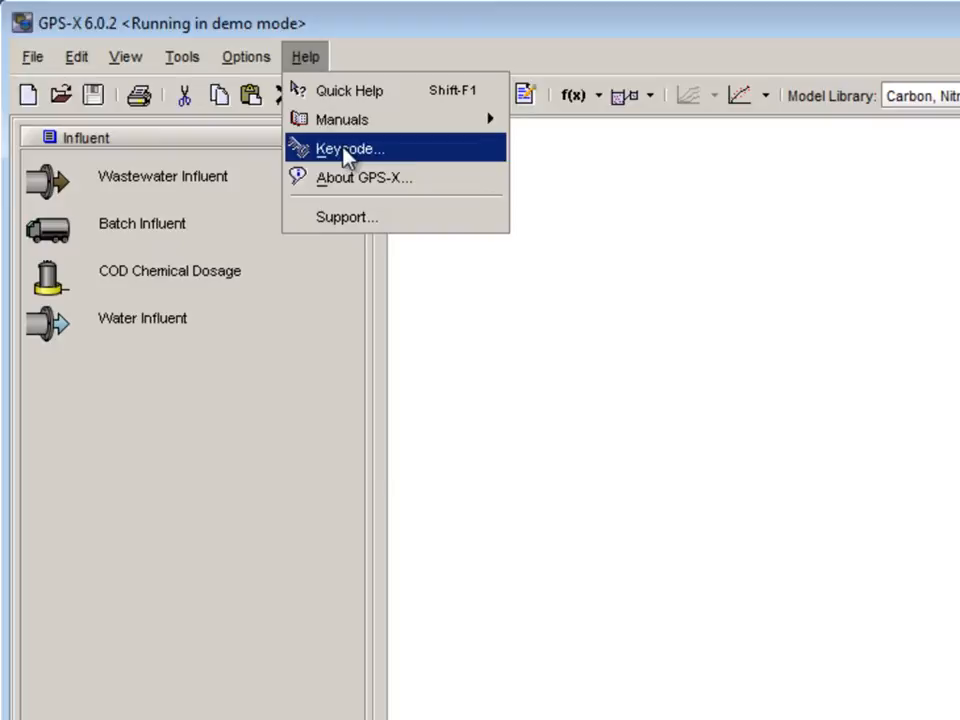
click(349, 148)
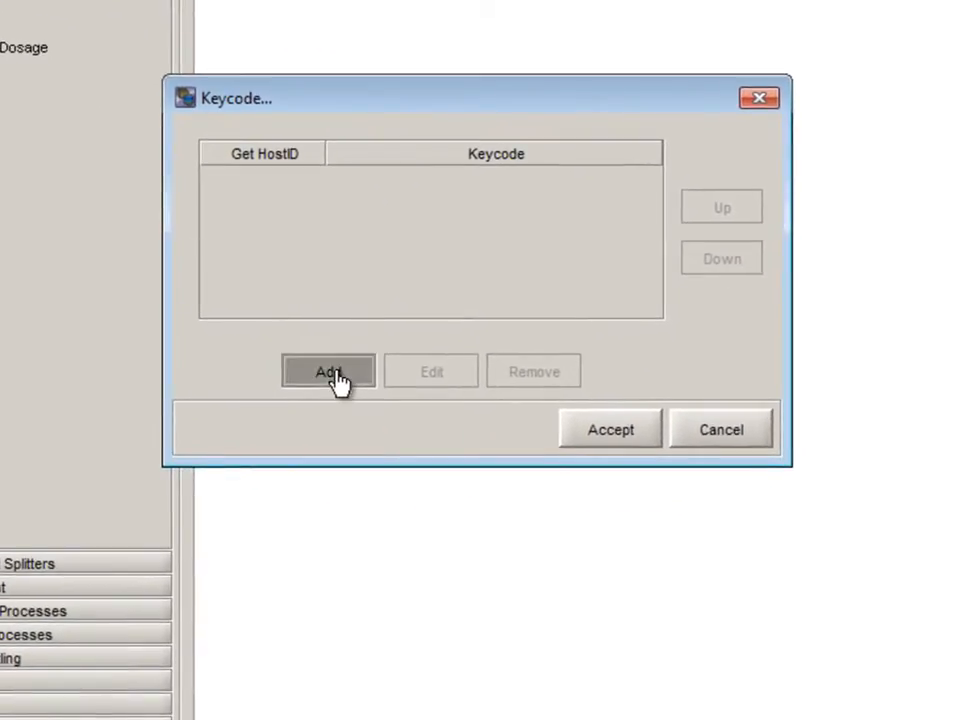
click(329, 371)
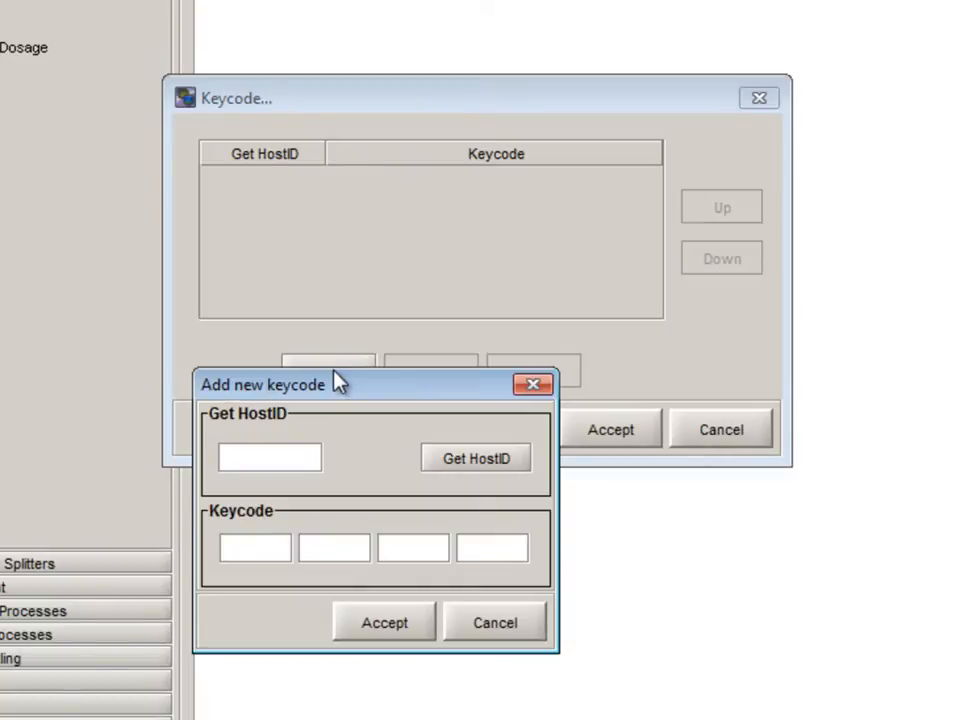
mouse_move(338, 388)
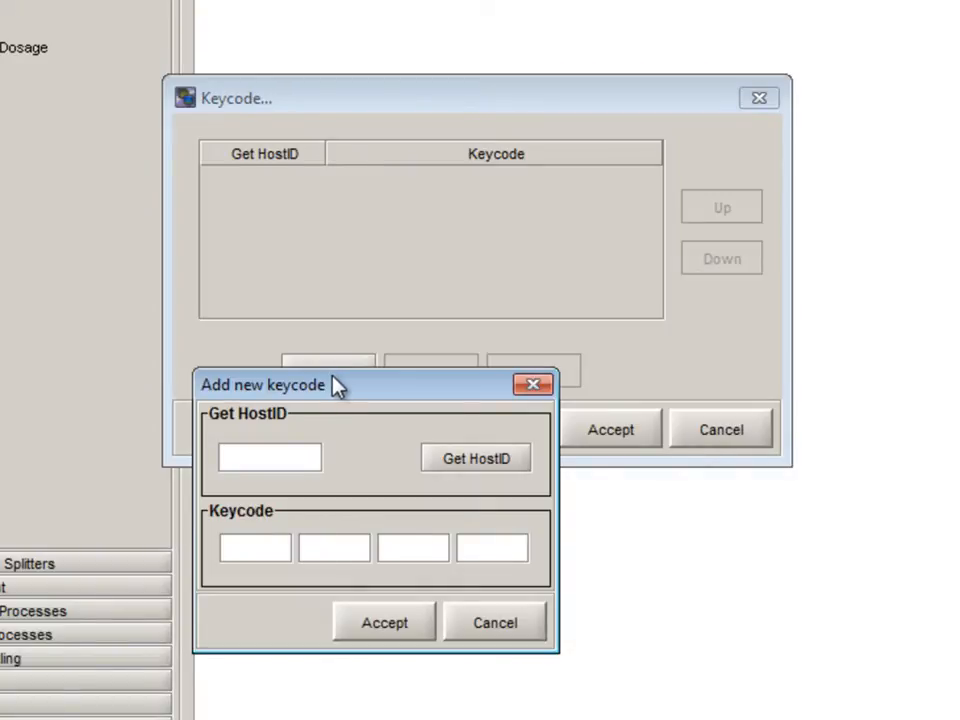
click(269, 457)
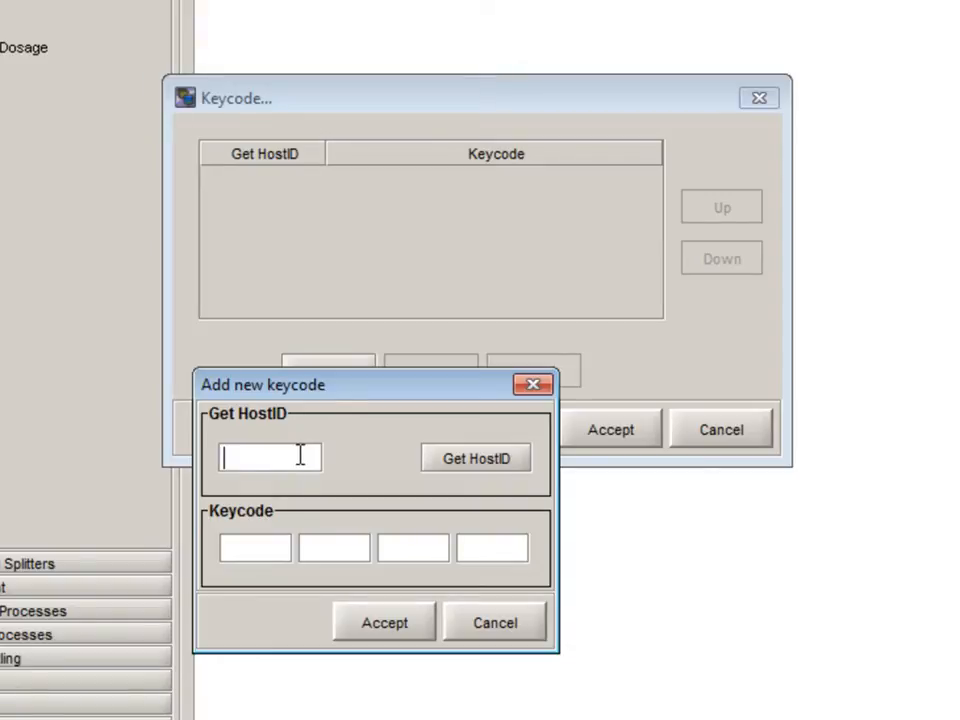
click(476, 458)
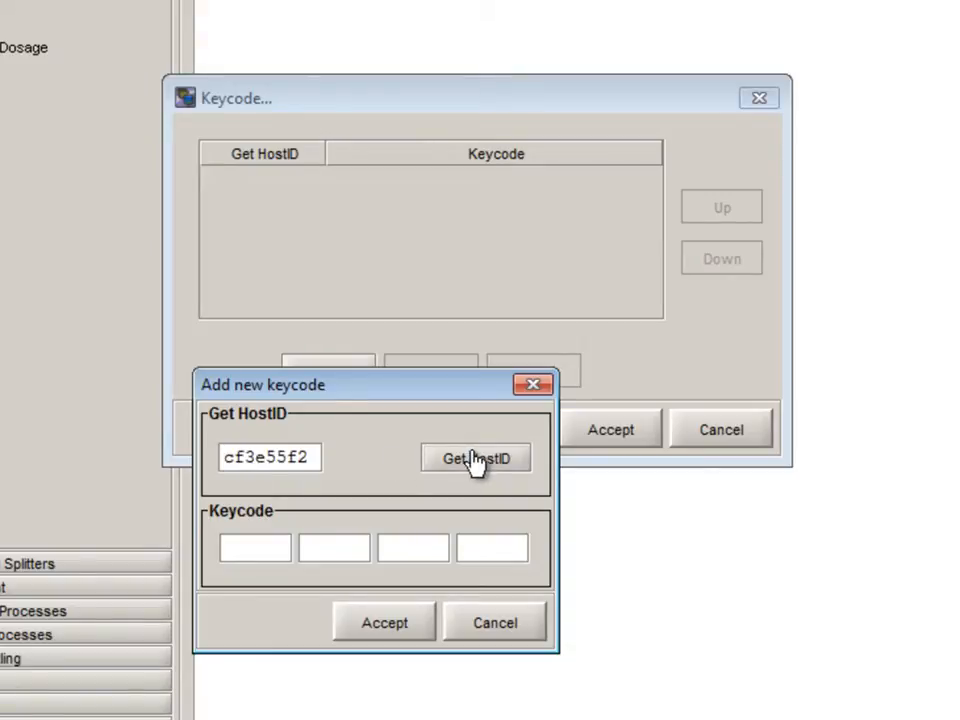
text(w)
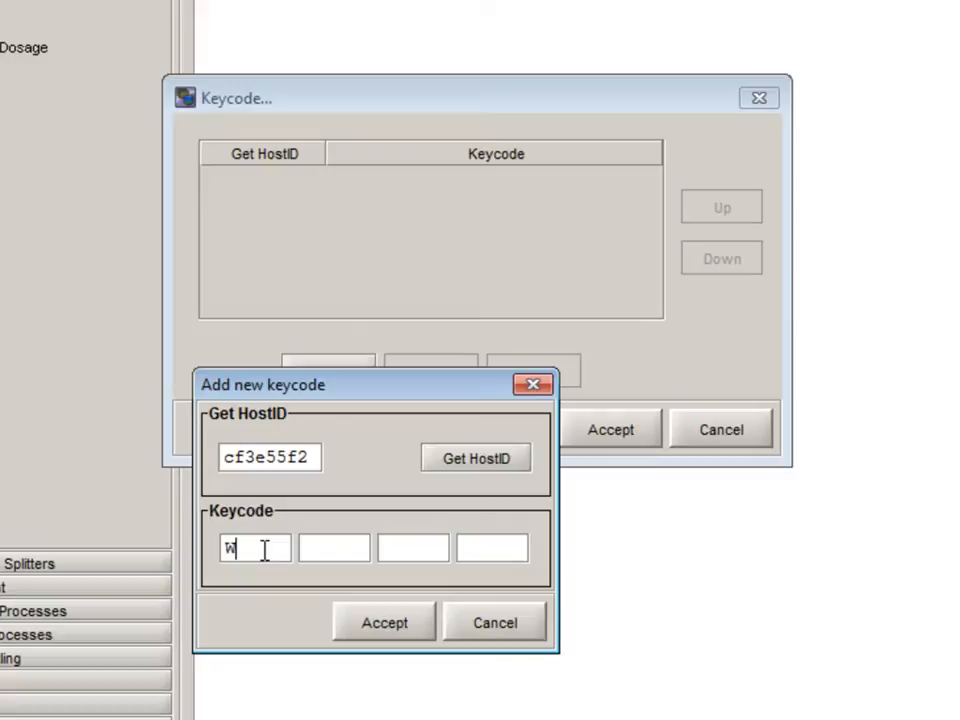
text(JR)
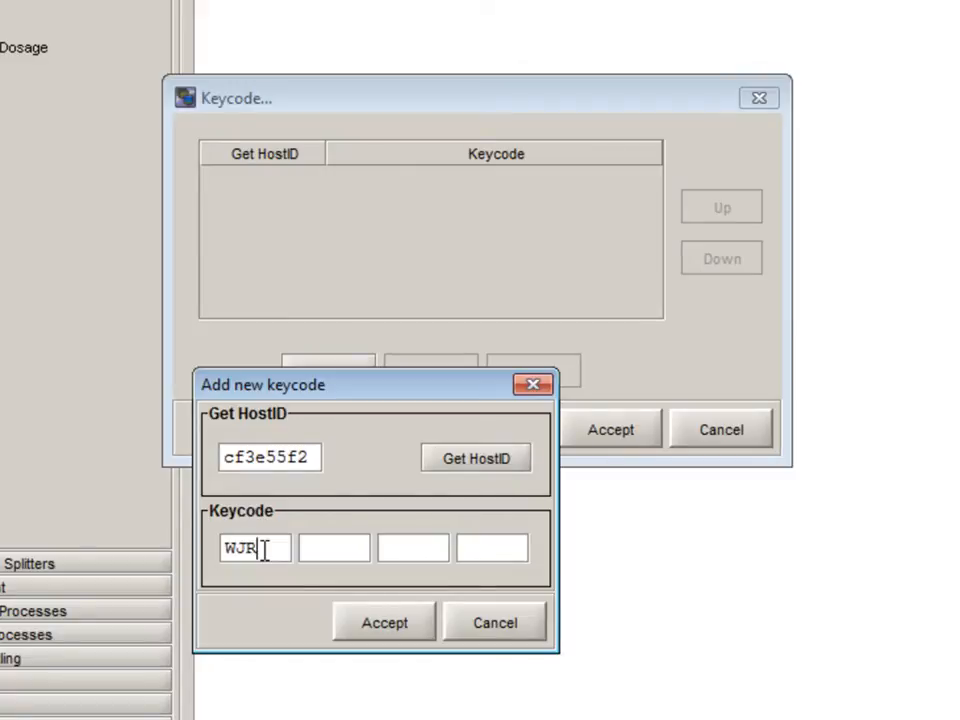
text(TK)
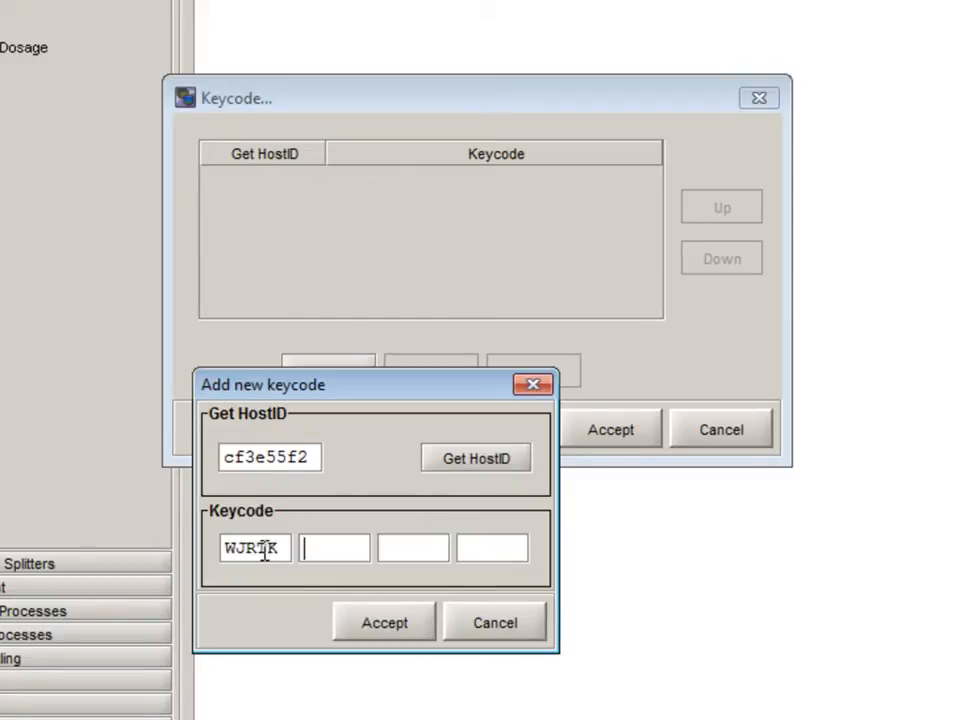
text(ALP)
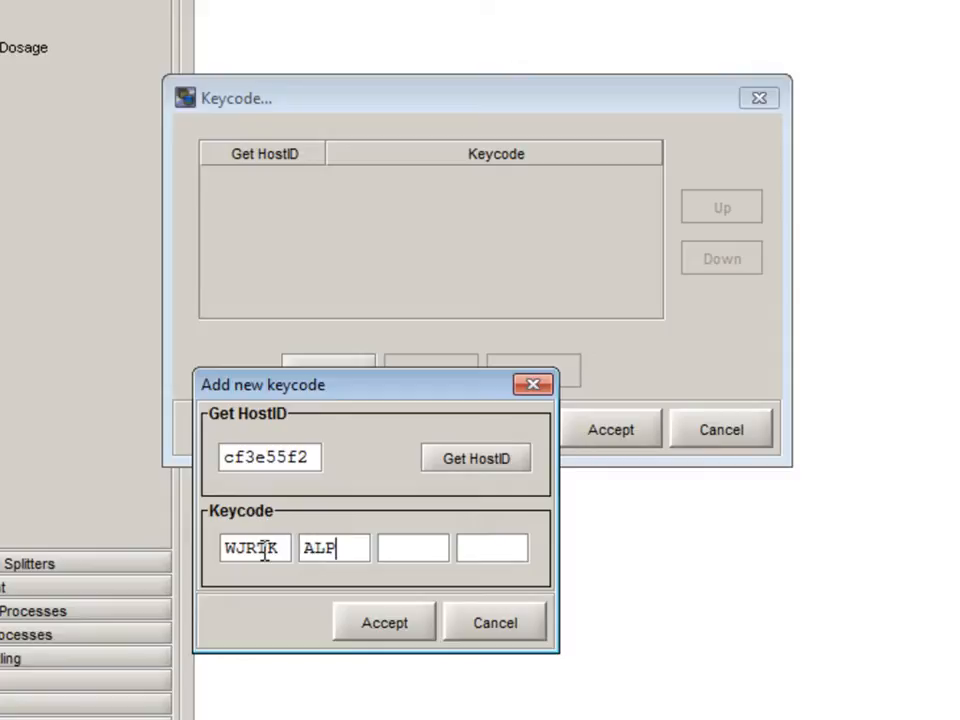
text(J)
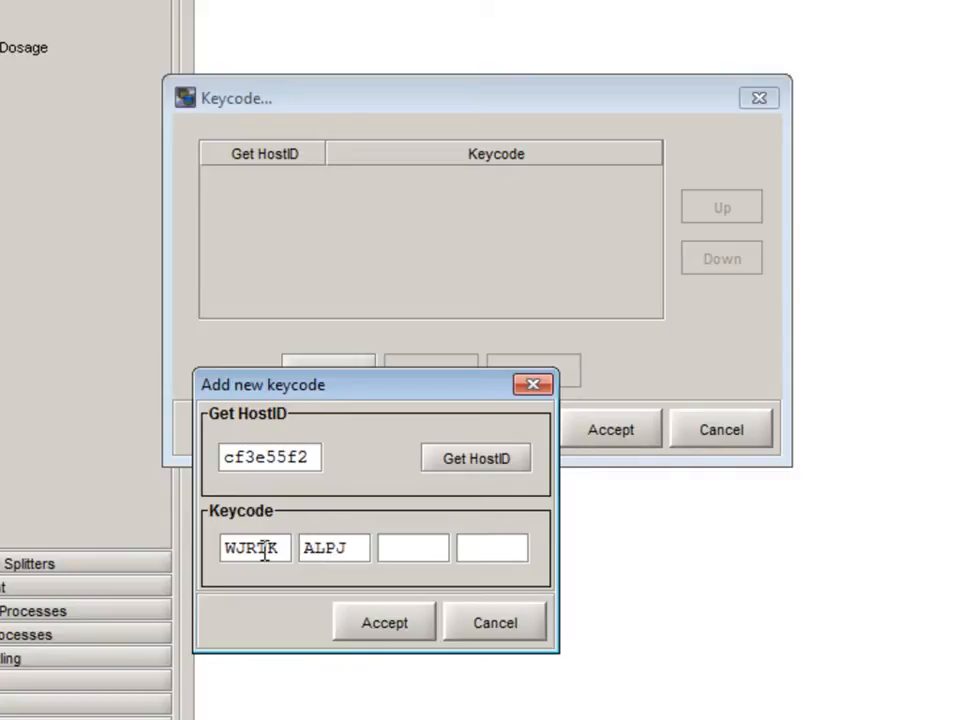
text(YW)
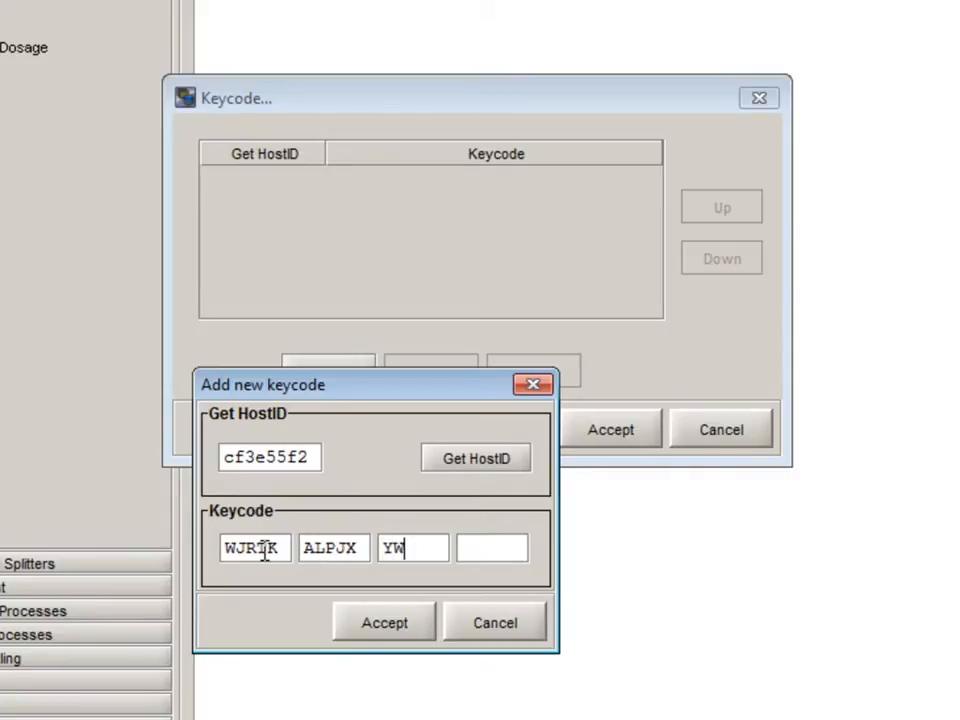
text(S)
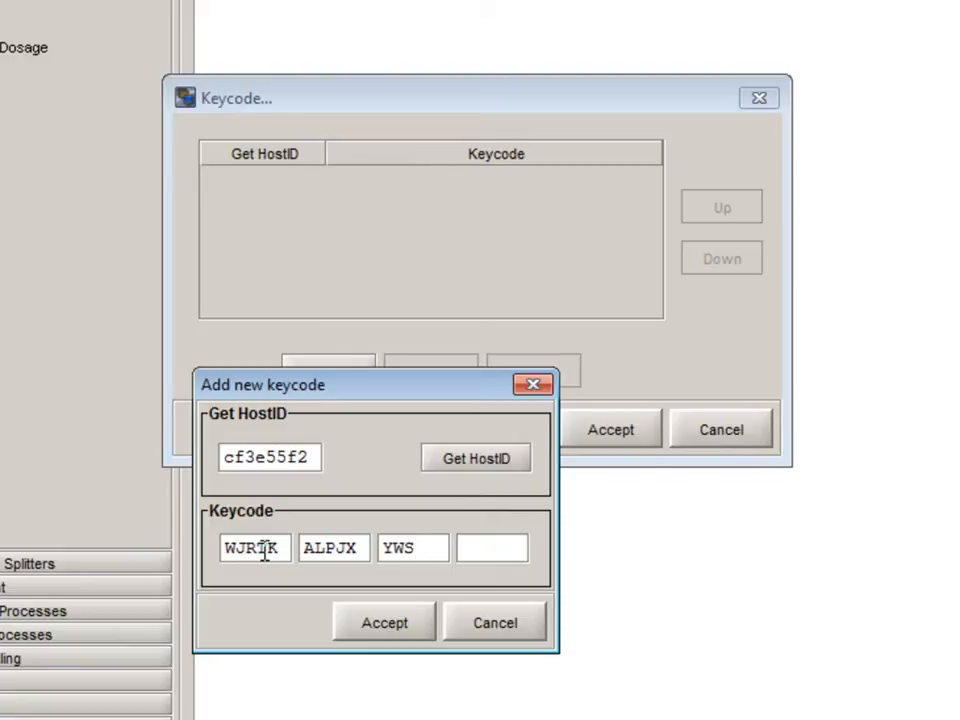
text(ZS)
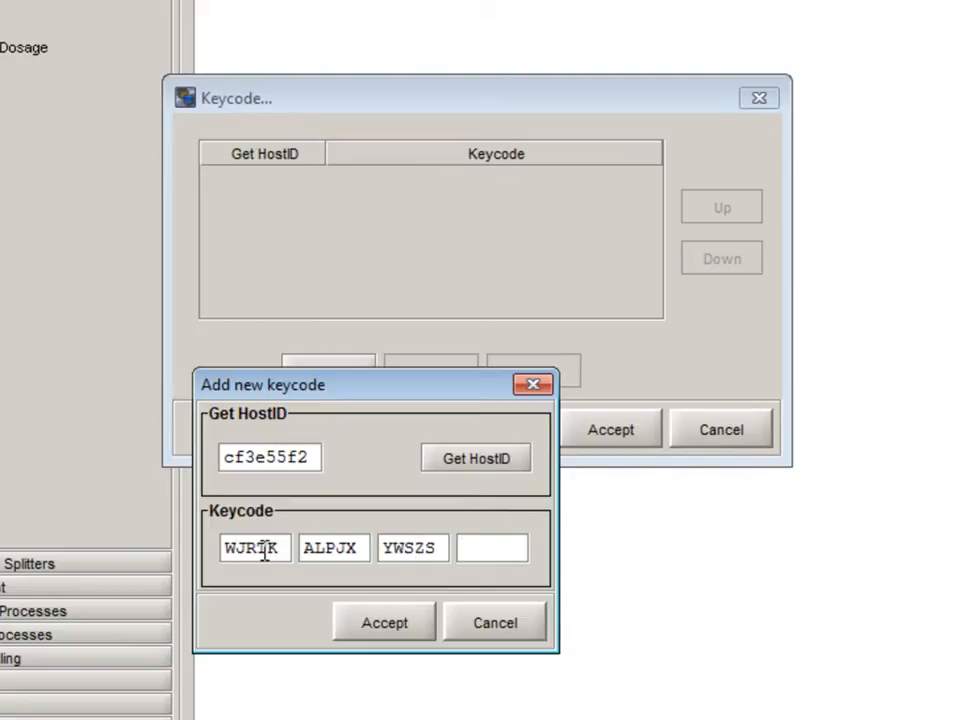
text(TP)
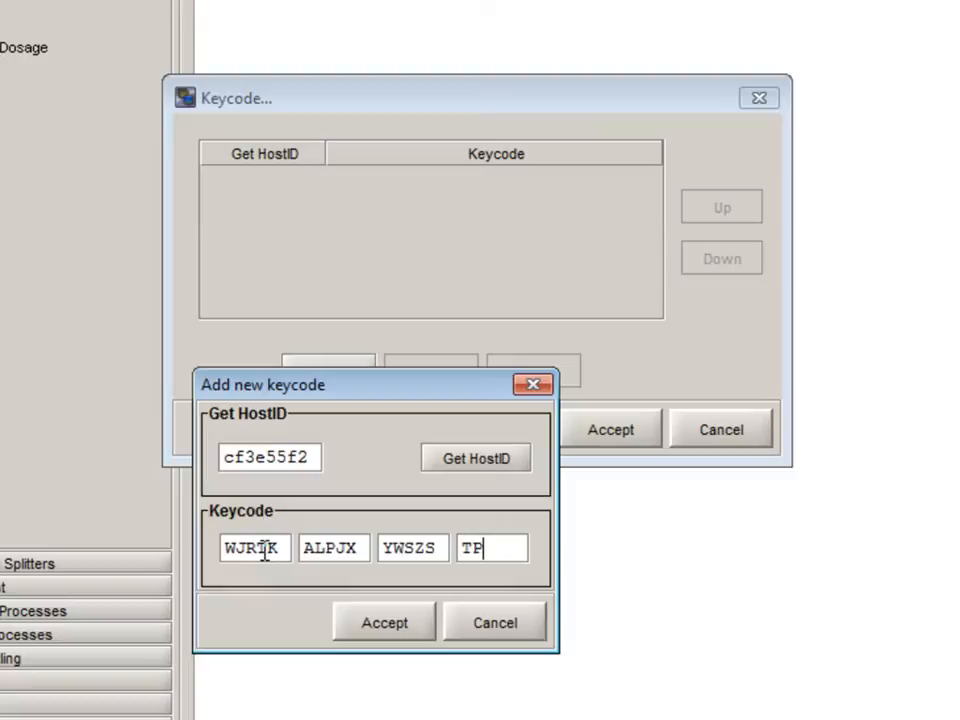
text(AD)
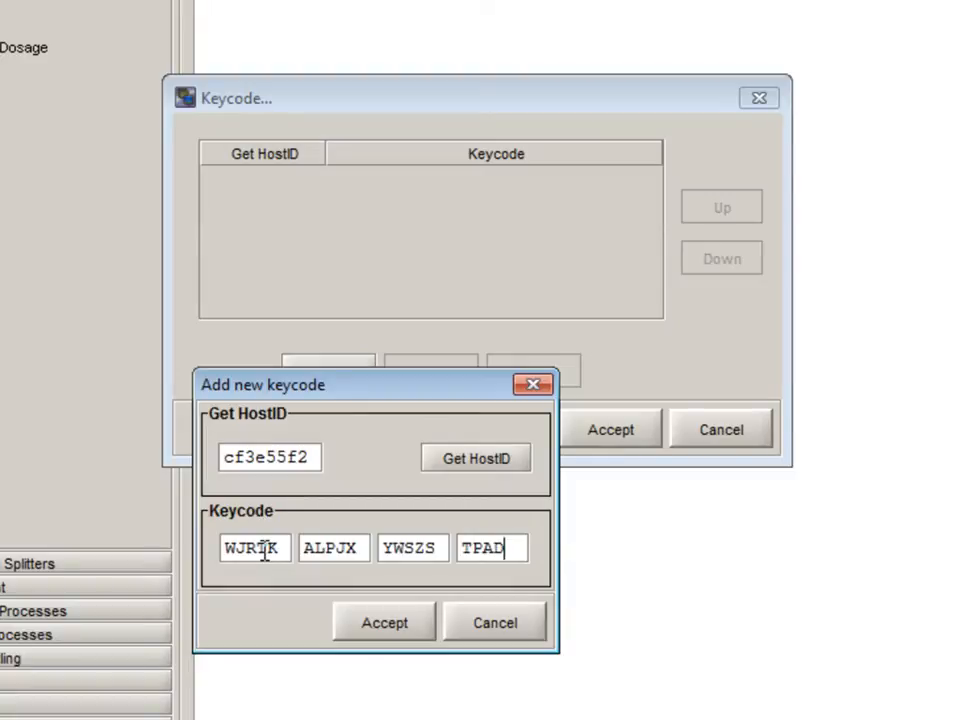
text(W)
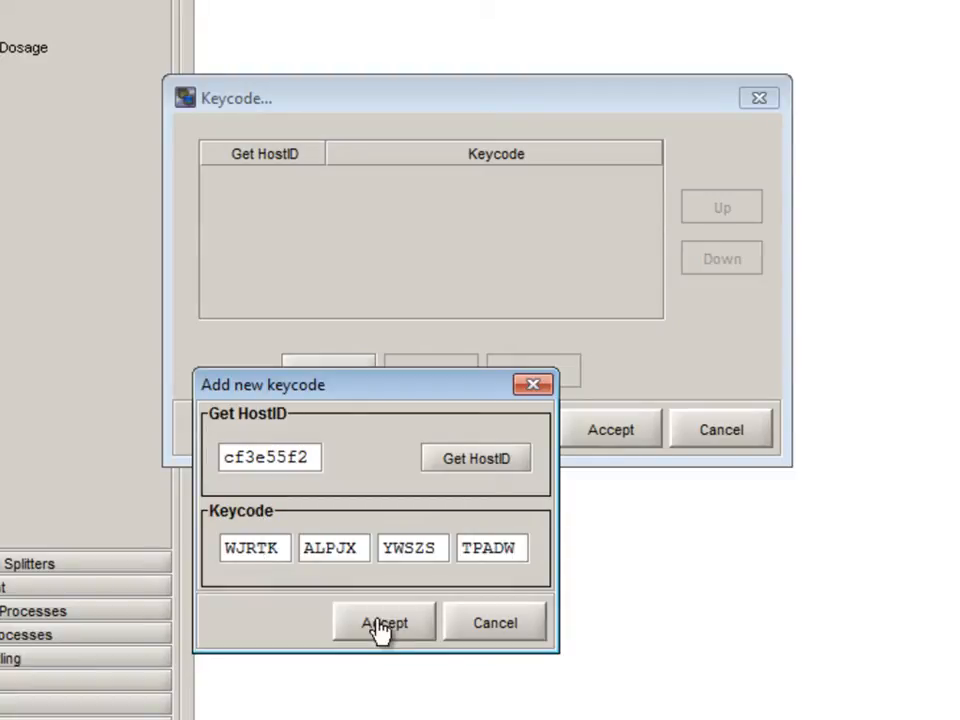
click(384, 622)
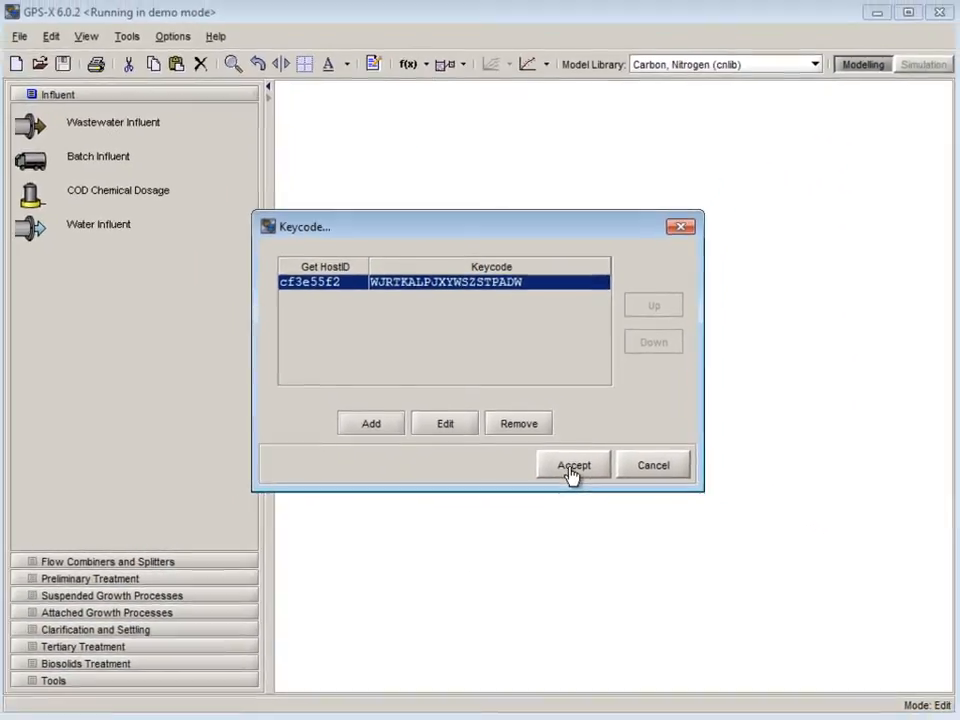
click(573, 465)
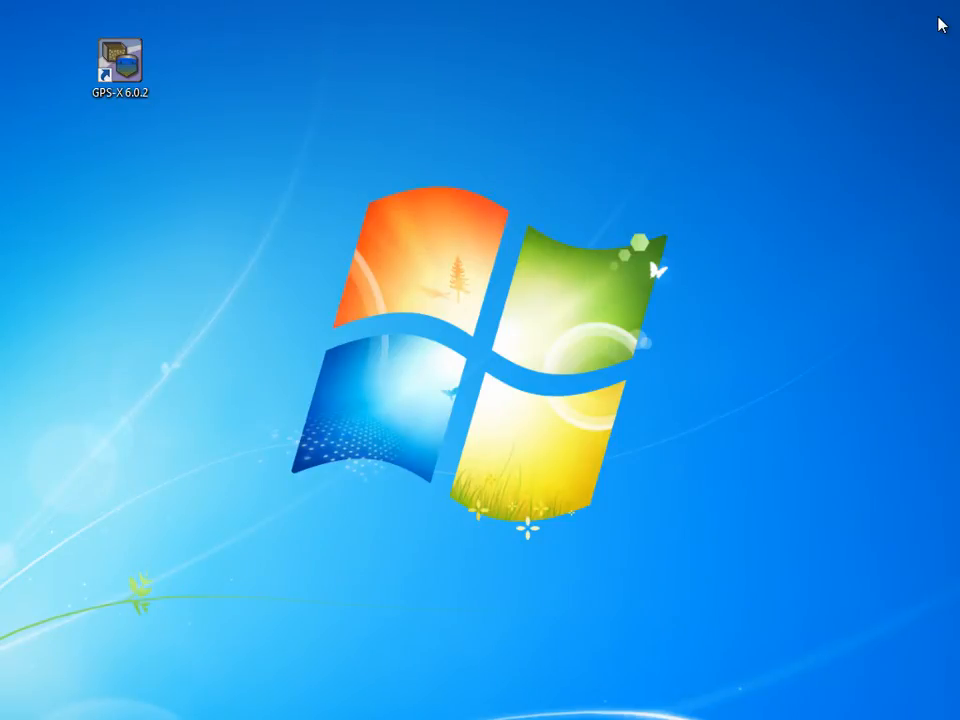
click(118, 60)
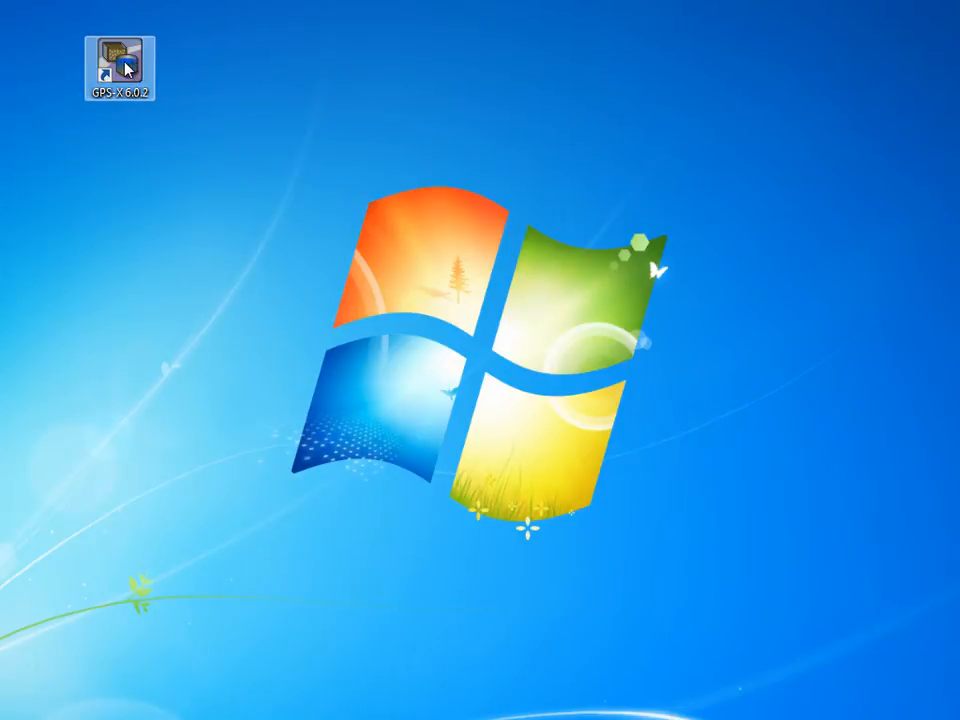
Step: Relaunch GPS-X and confirm the cf3e55f2 keycode entry is still listed in the keycode manager
double_click(119, 52)
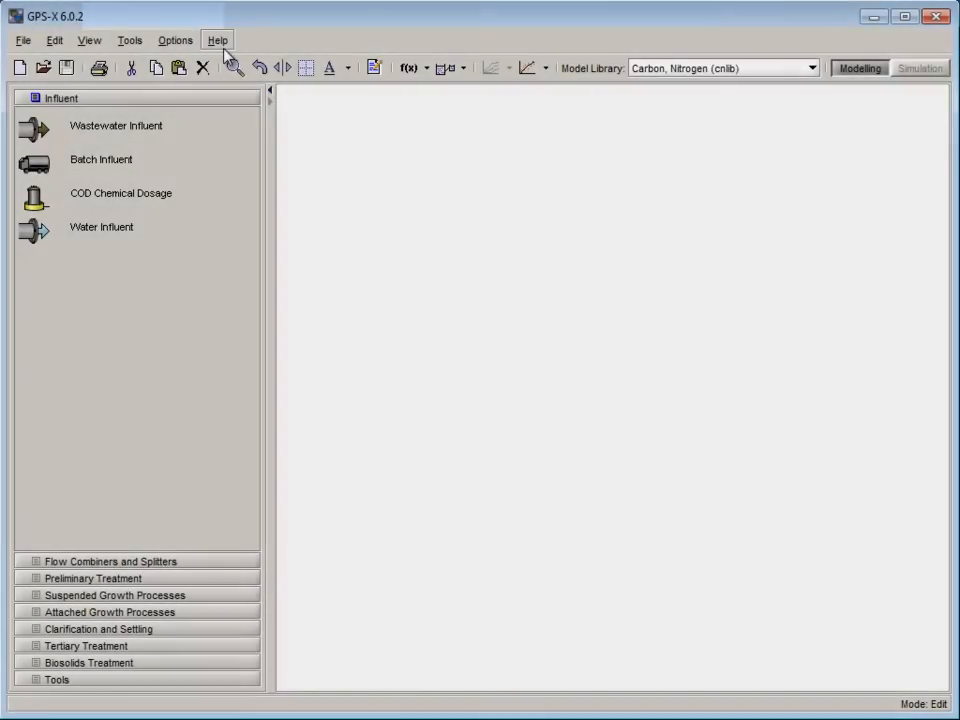
click(217, 40)
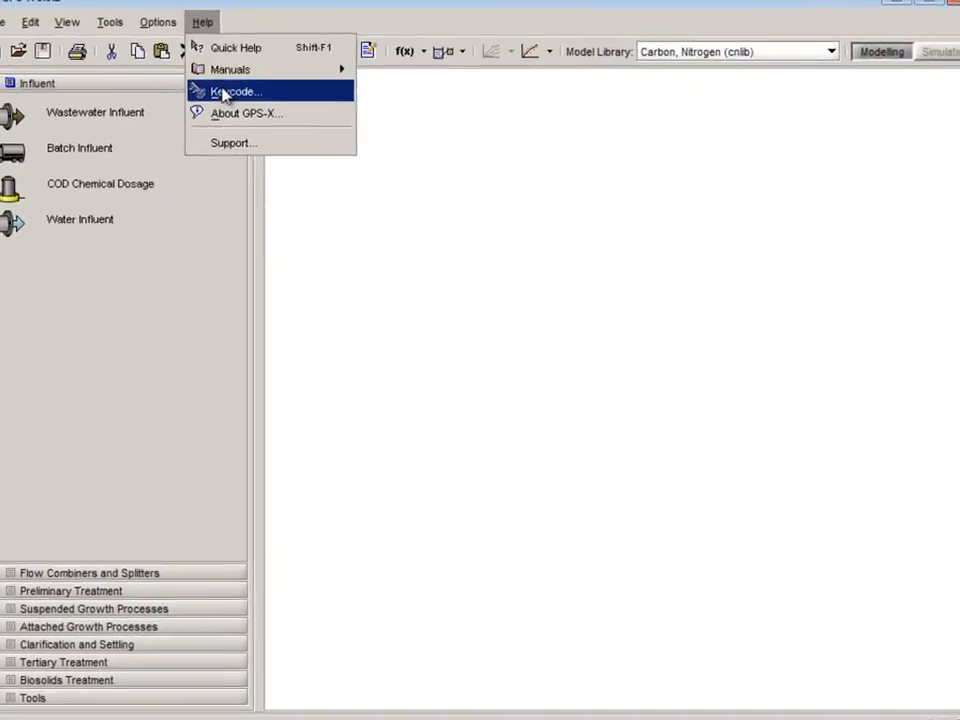
click(233, 91)
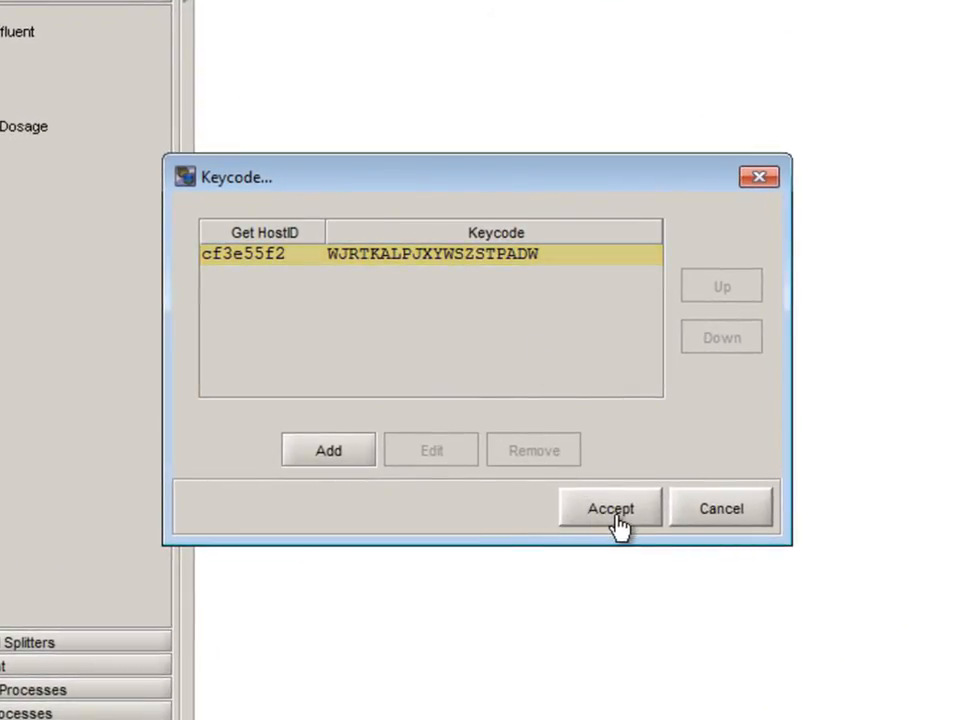
click(610, 508)
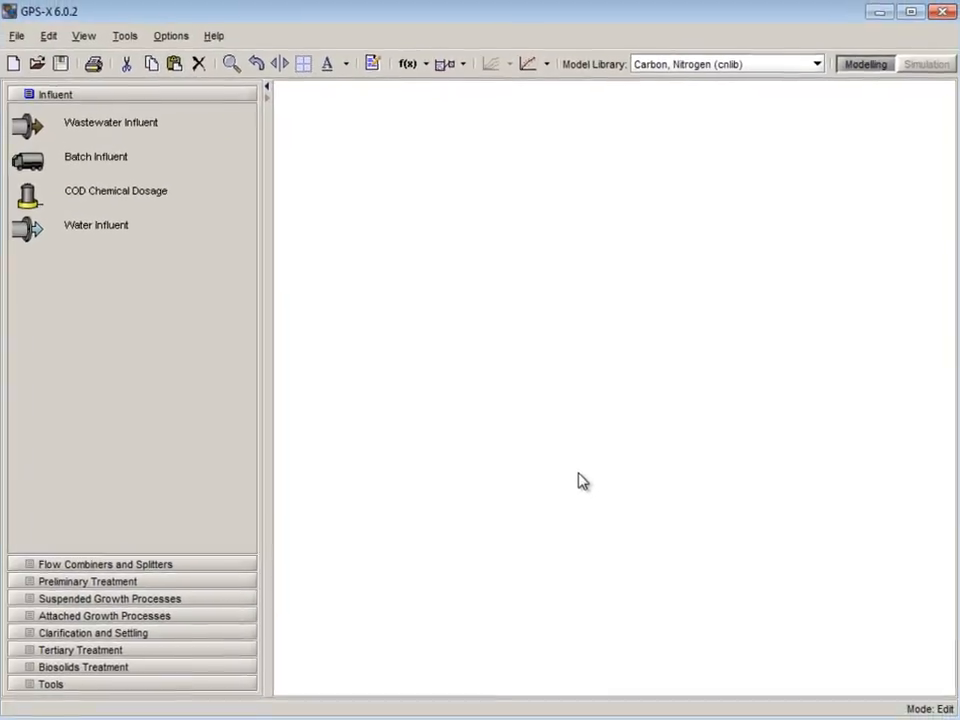